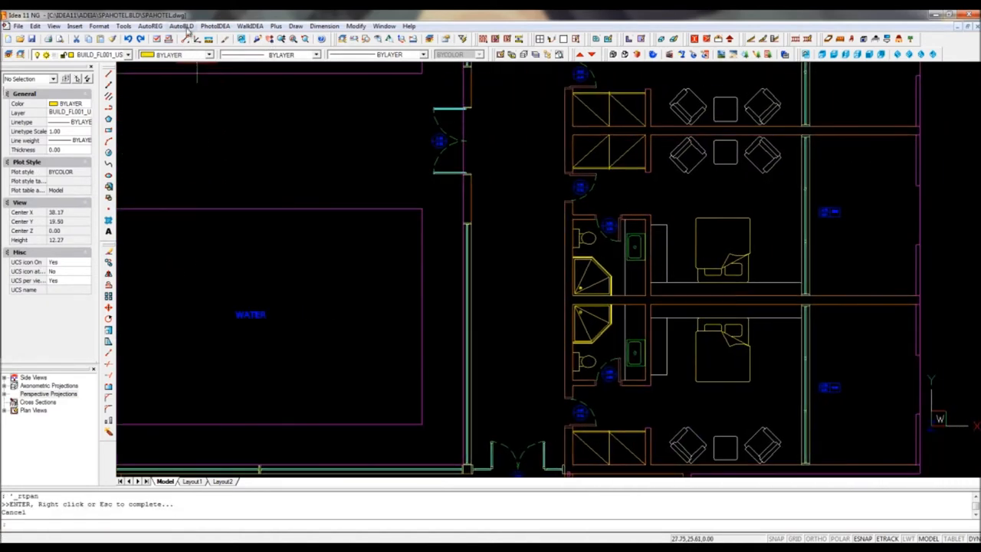
# Step: Start the Window command from the AutoBLD Opening submenu
pyautogui.click(184, 25)
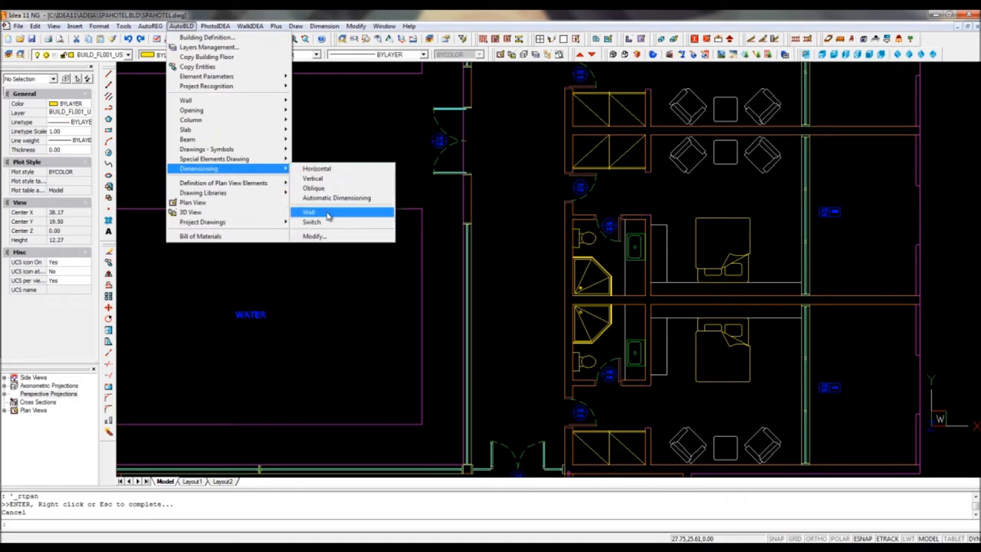
pyautogui.click(310, 212)
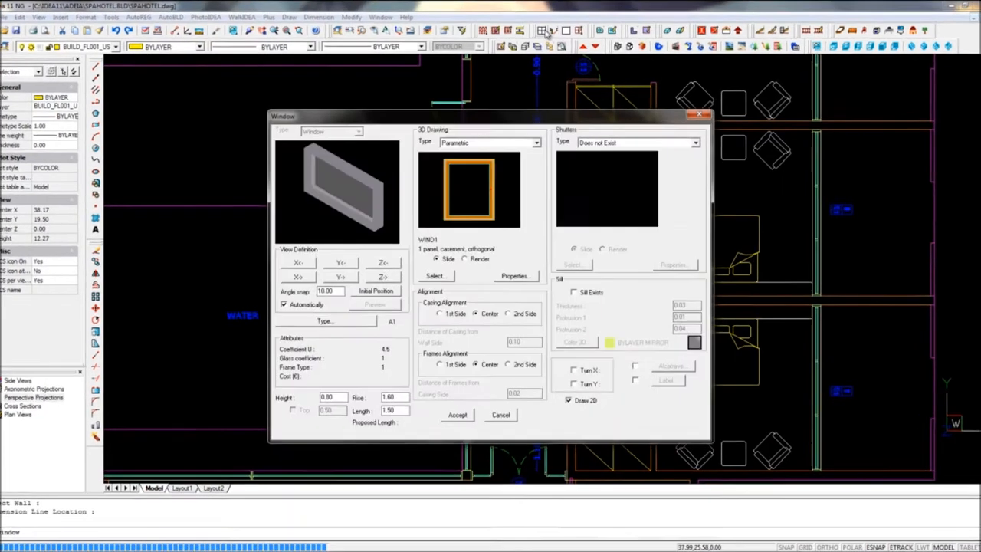
# Step: Choose the 1 panel casement window type with sill height 0.90 for the wall left of the bathrooms
pyautogui.click(432, 276)
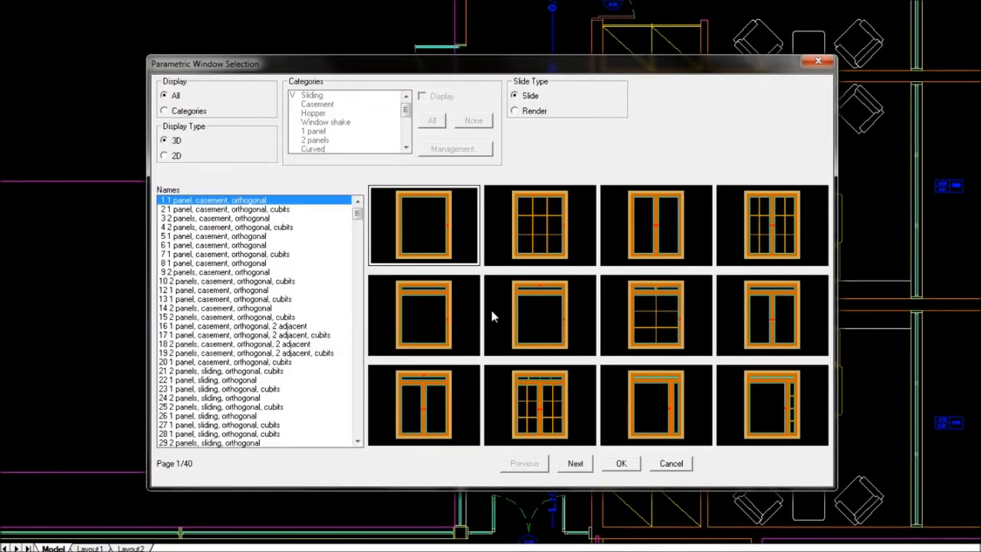
pyautogui.click(619, 463)
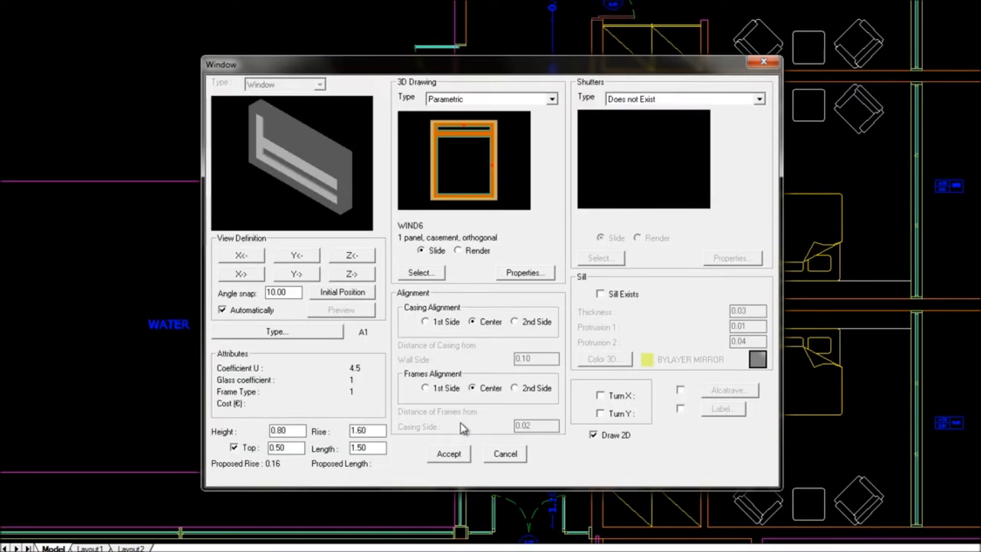
pyautogui.click(285, 430)
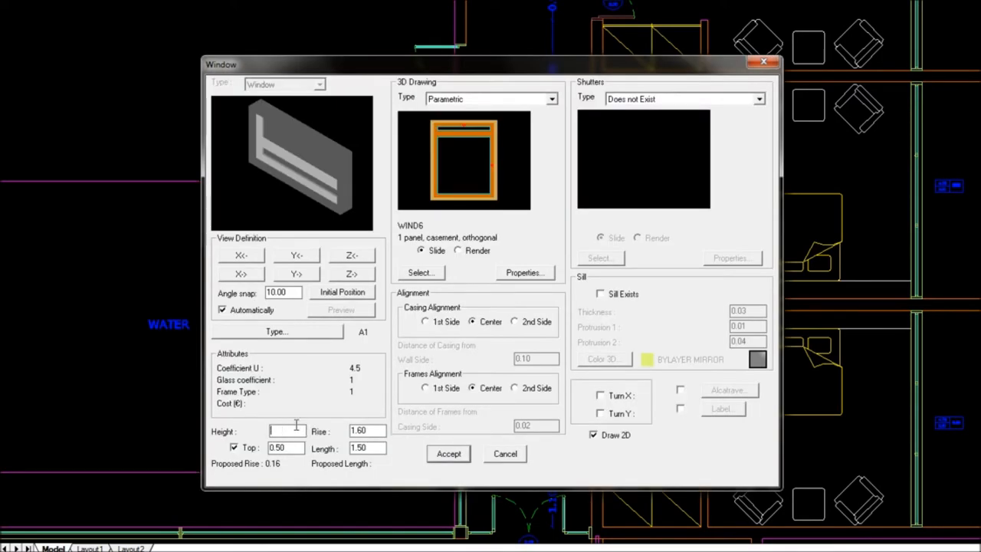
pyautogui.write('0.90')
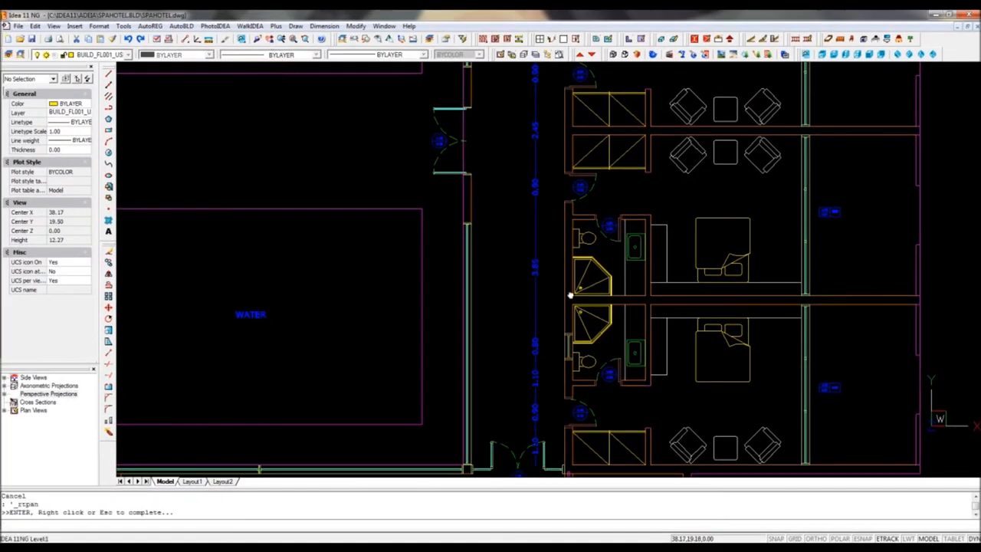
# Step: Run Space Definition for BATHROOM (4.84 m²) and ROOM-1 (21.14 m²) so both are labelled
pyautogui.click(167, 25)
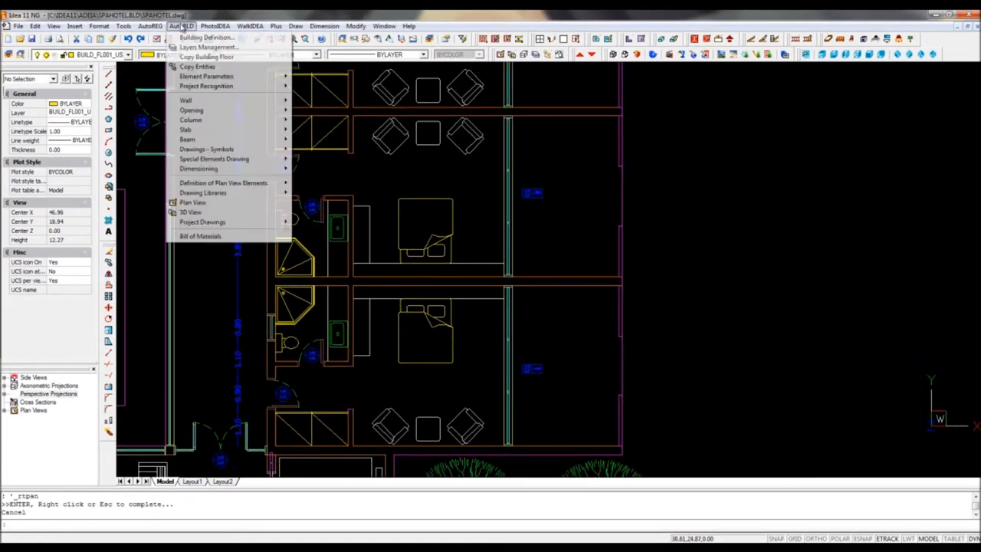
pyautogui.moveTo(223, 183)
pyautogui.write('BATHROOM')
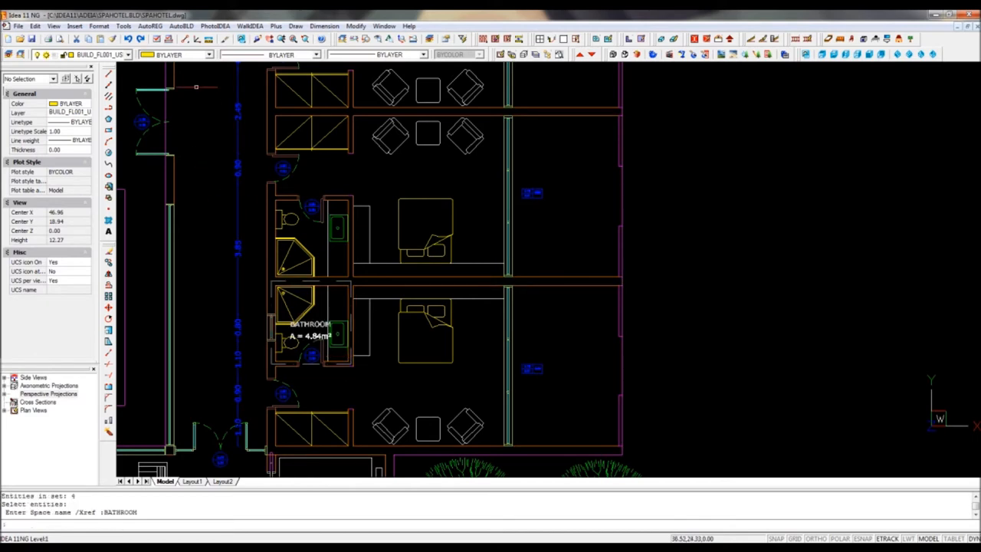
pyautogui.click(178, 25)
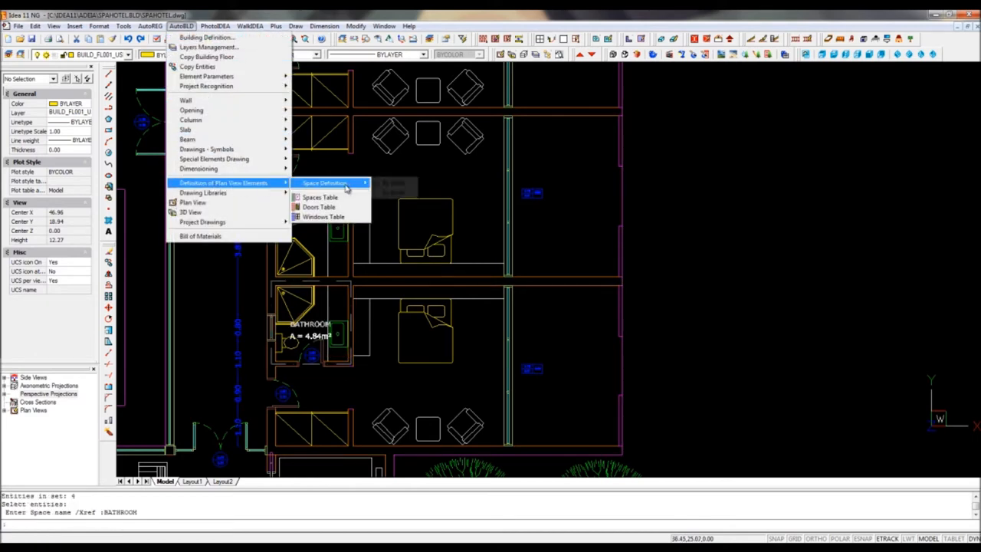
pyautogui.click(315, 196)
pyautogui.write('ROOM-1')
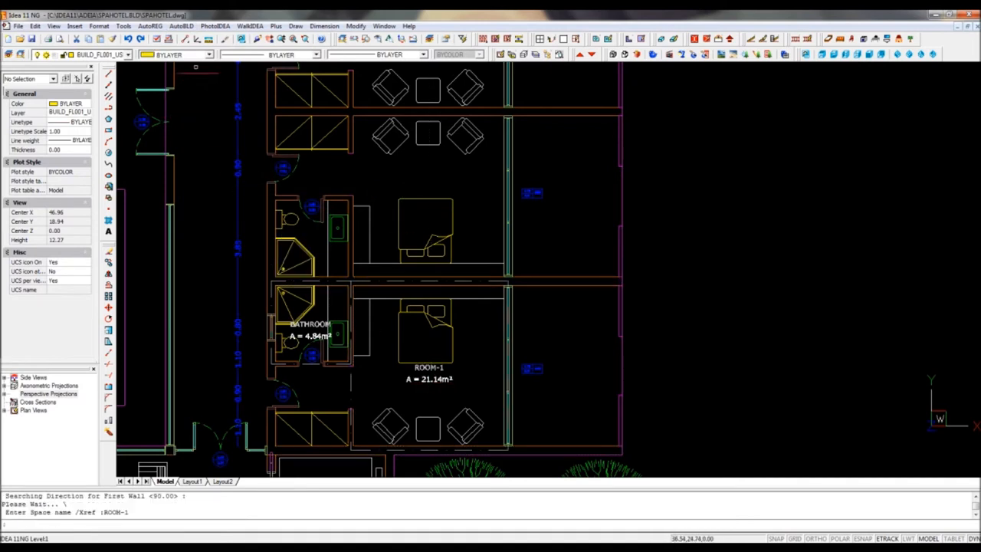
# Step: Generate the Doors Table and Windows Table, answering their prompts, beside the plan
pyautogui.click(174, 24)
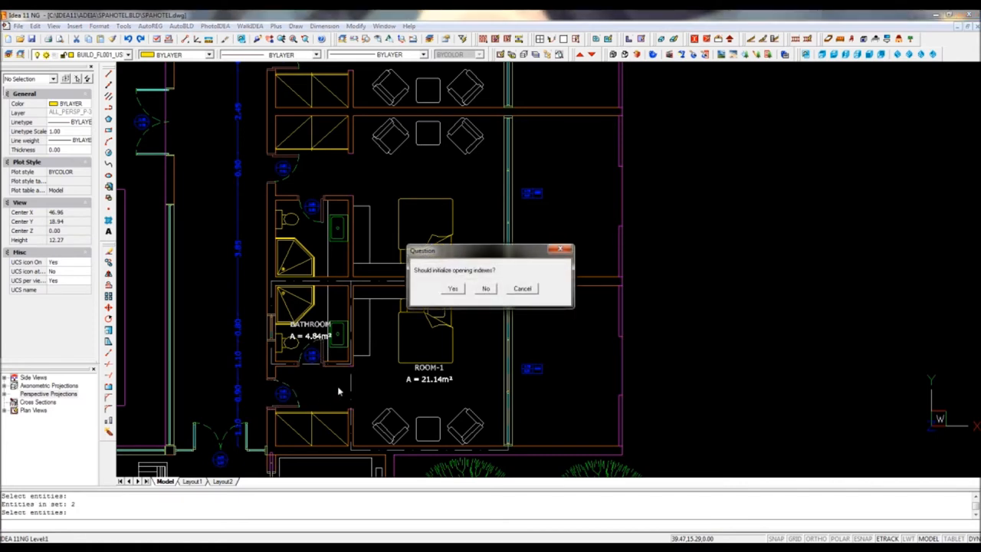
pyautogui.click(451, 288)
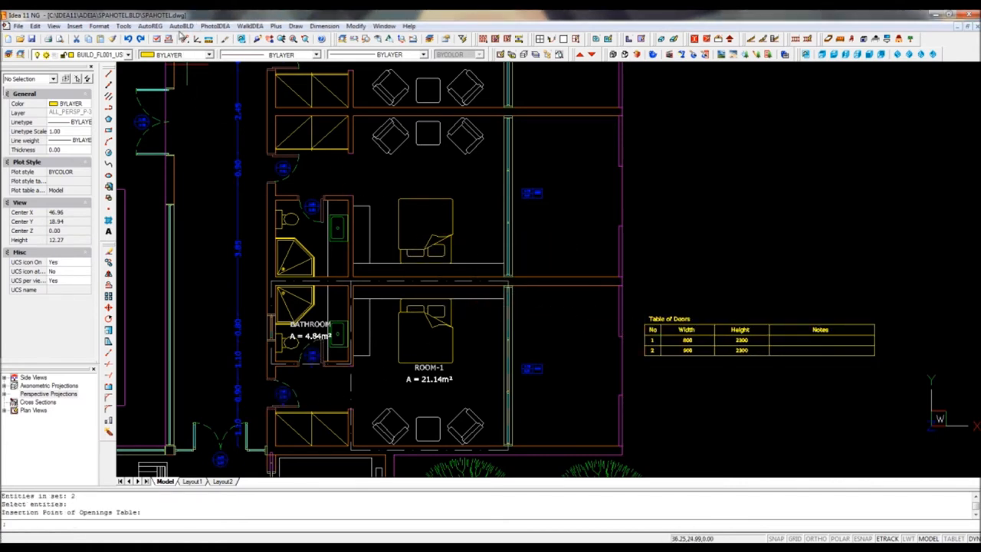
pyautogui.click(191, 25)
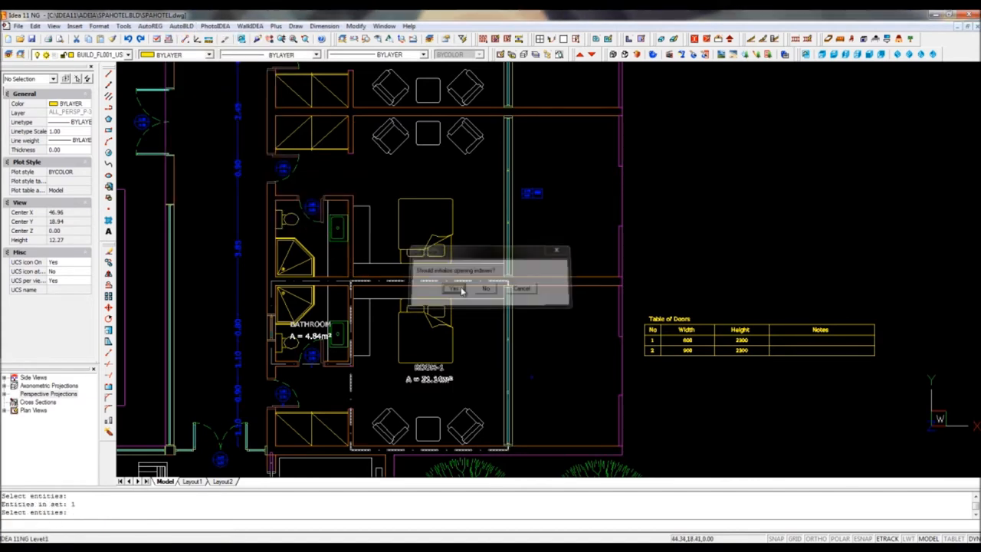
pyautogui.click(450, 288)
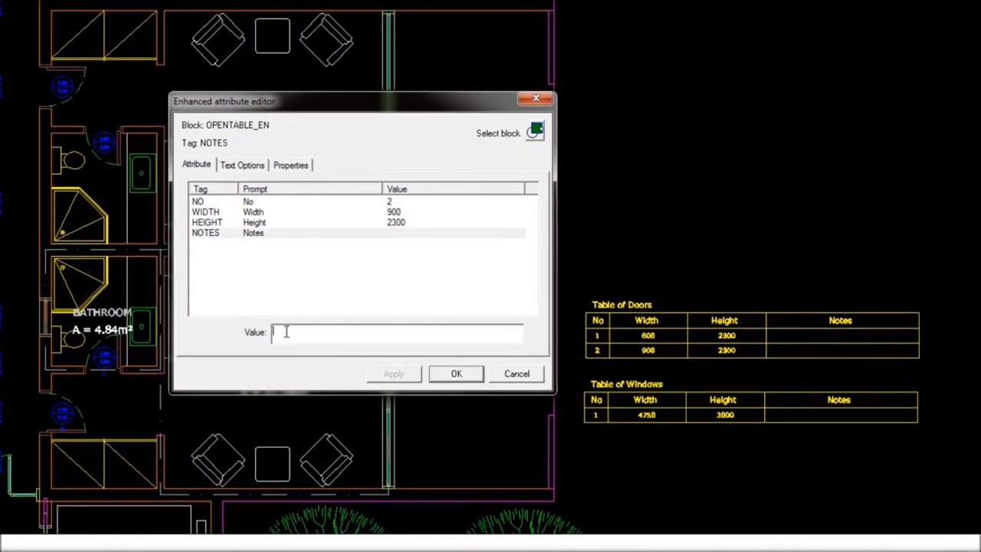
# Step: Set the door rows' NOTES to MAIN DOOR and BATHROOM DOOR and apply them
pyautogui.write('MAIN DO')
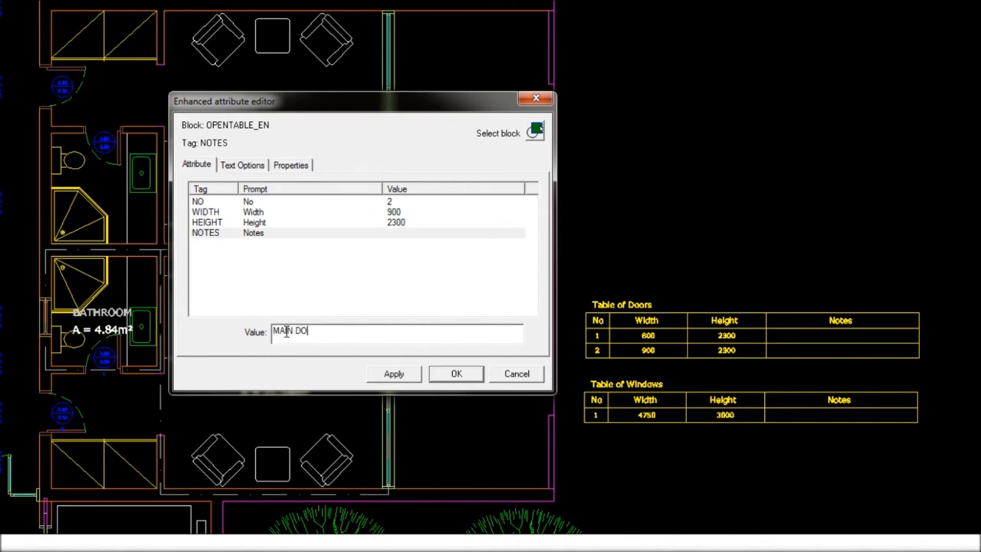
pyautogui.click(457, 374)
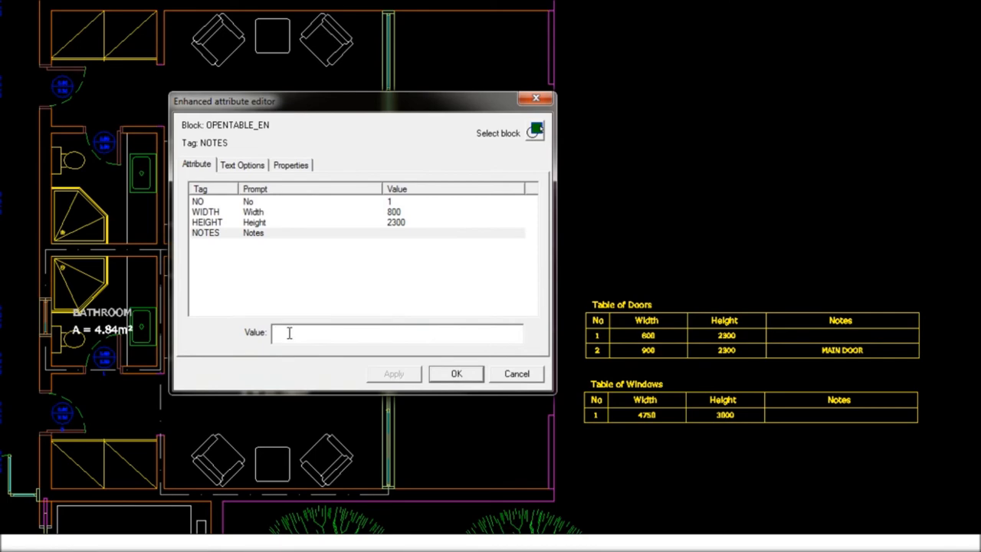
pyautogui.write('BATHROOM DOO')
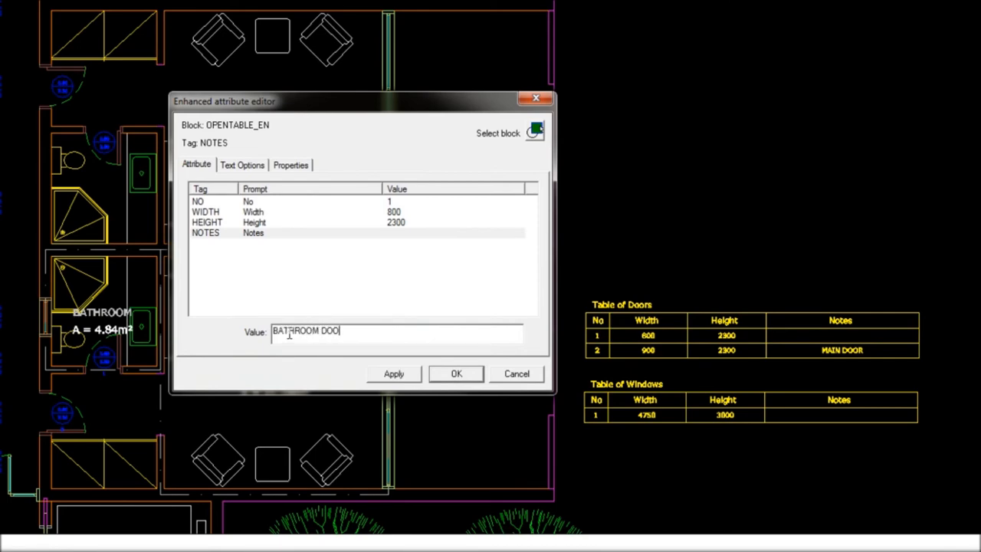
pyautogui.click(457, 374)
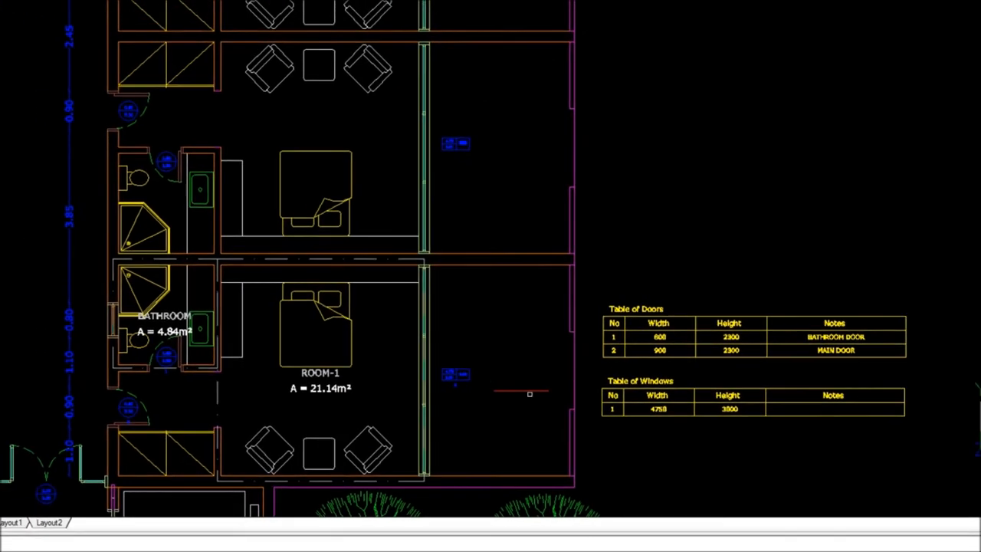